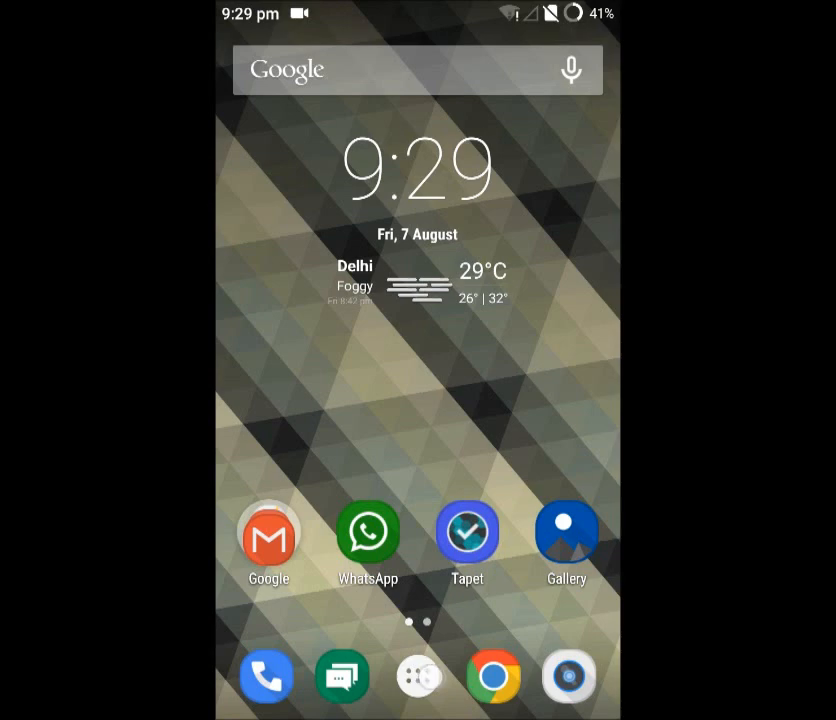
Step: Search 'uc' in ES File Explorer to locate the downloaded B2GDroid package
{"action": "left_click", "coordinate": [418, 676]}
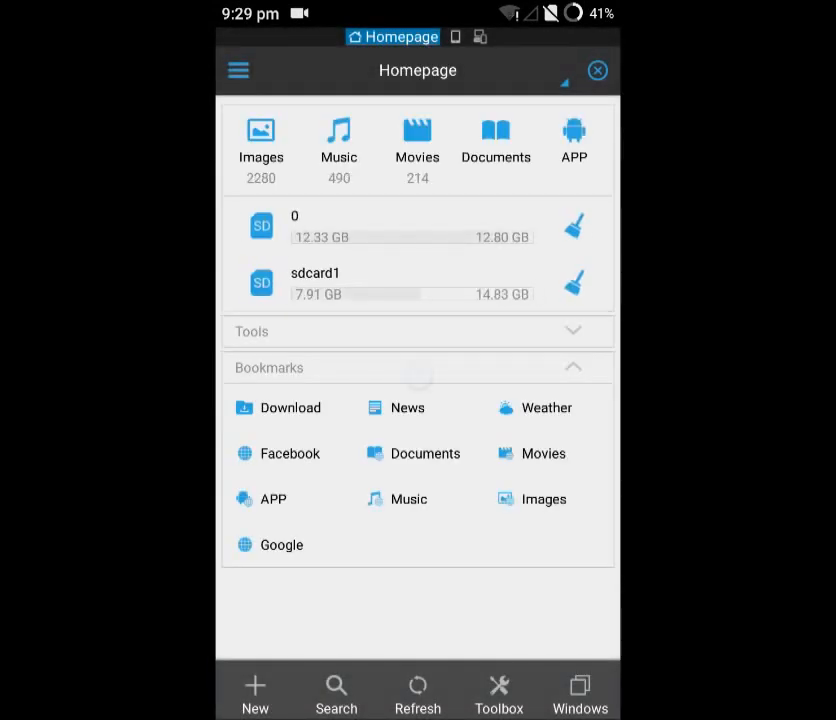
{"action": "left_click", "coordinate": [336, 690]}
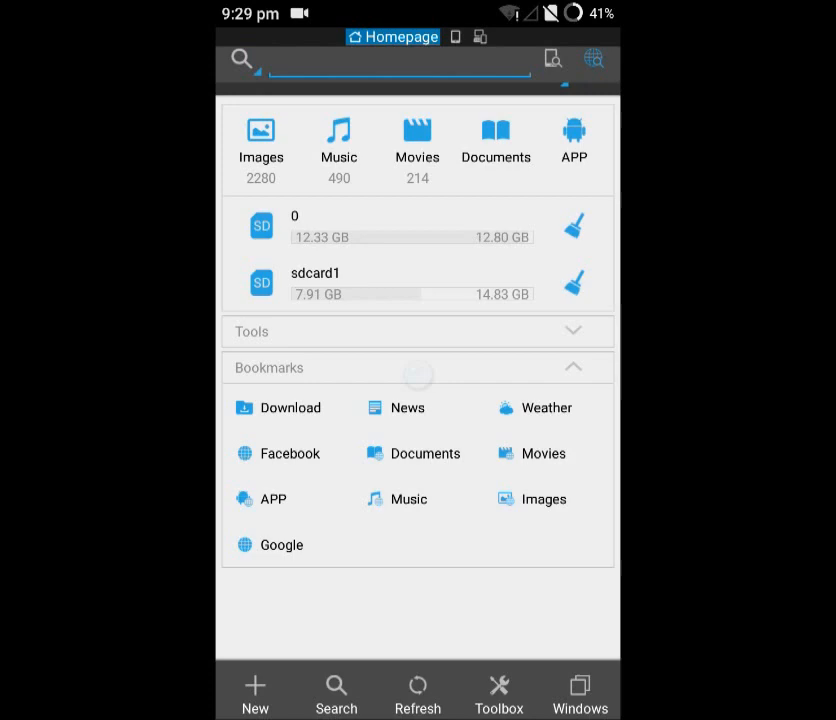
{"action": "left_click", "coordinate": [400, 70]}
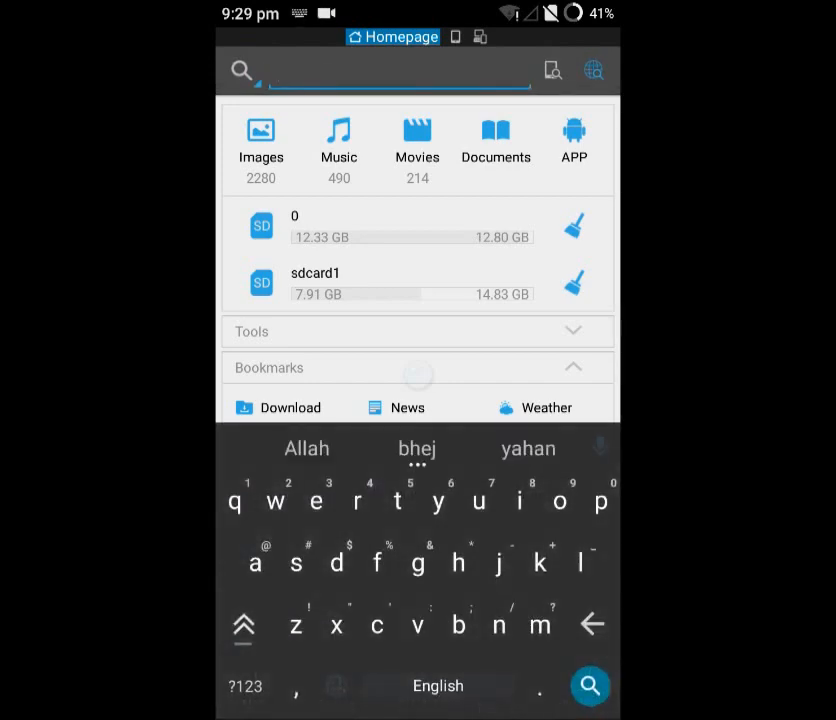
{"action": "type", "text": "uc down"}
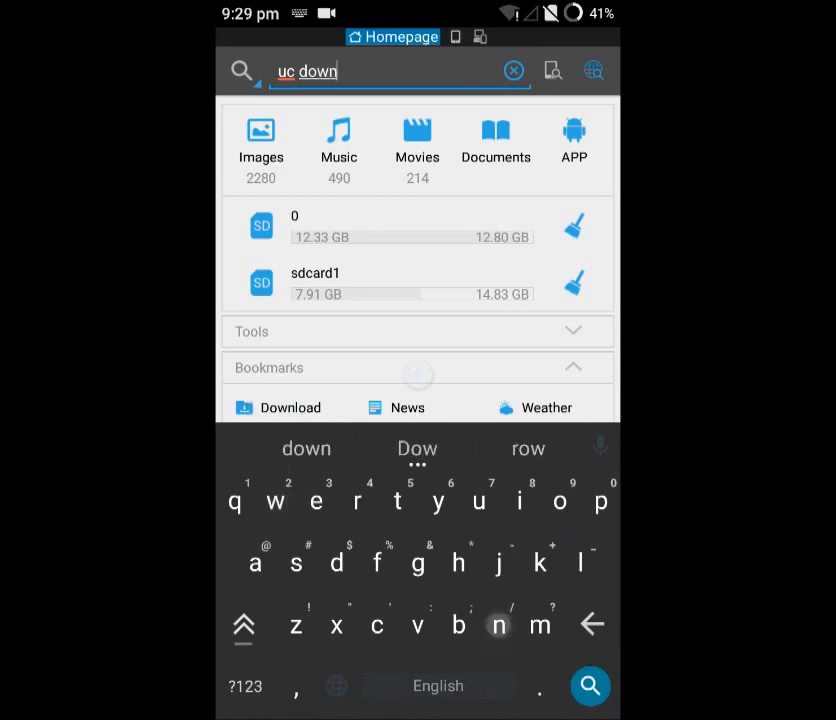
{"action": "left_click", "coordinate": [589, 686]}
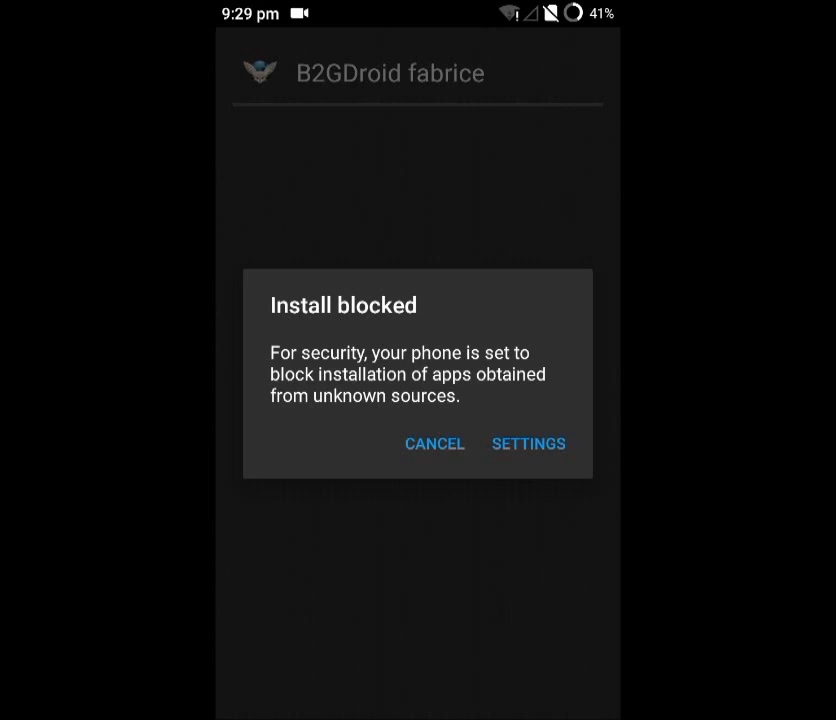
Step: From the Install blocked dialog, enable Unknown sources in the Security settings
{"action": "left_click", "coordinate": [527, 443]}
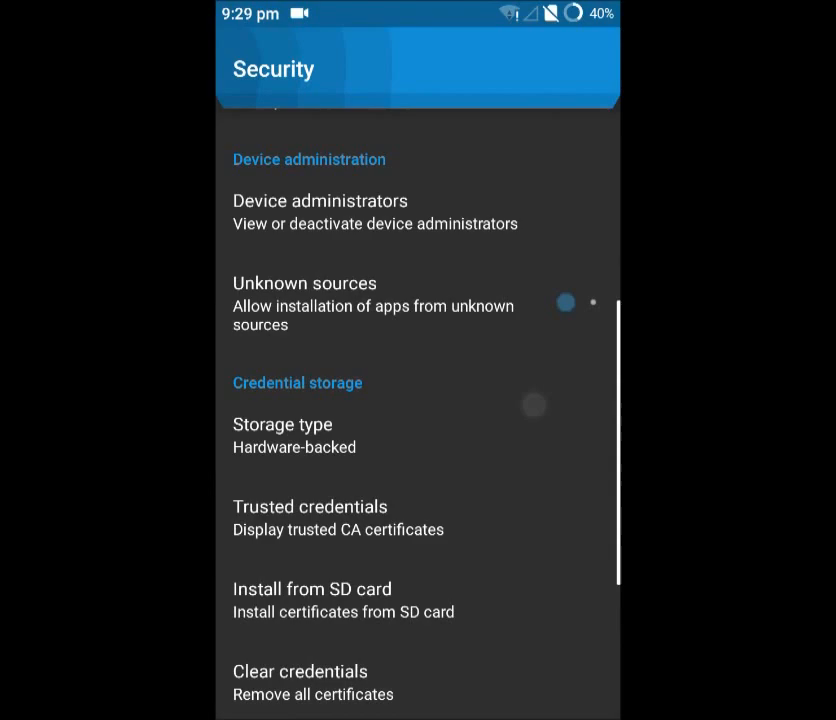
{"action": "scroll", "scroll_direction": "down", "scroll_amount": 3}
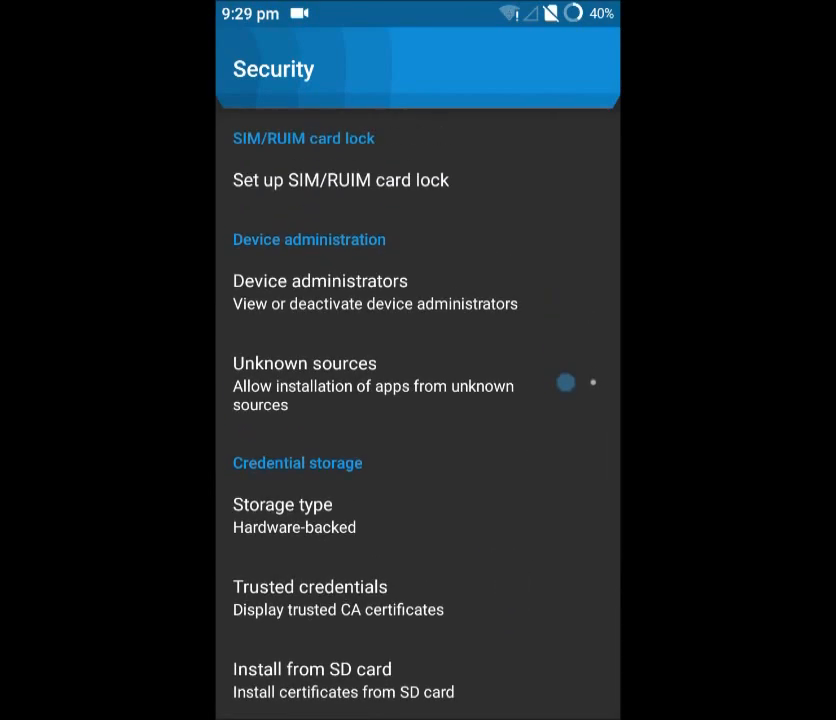
{"action": "left_click", "coordinate": [577, 383]}
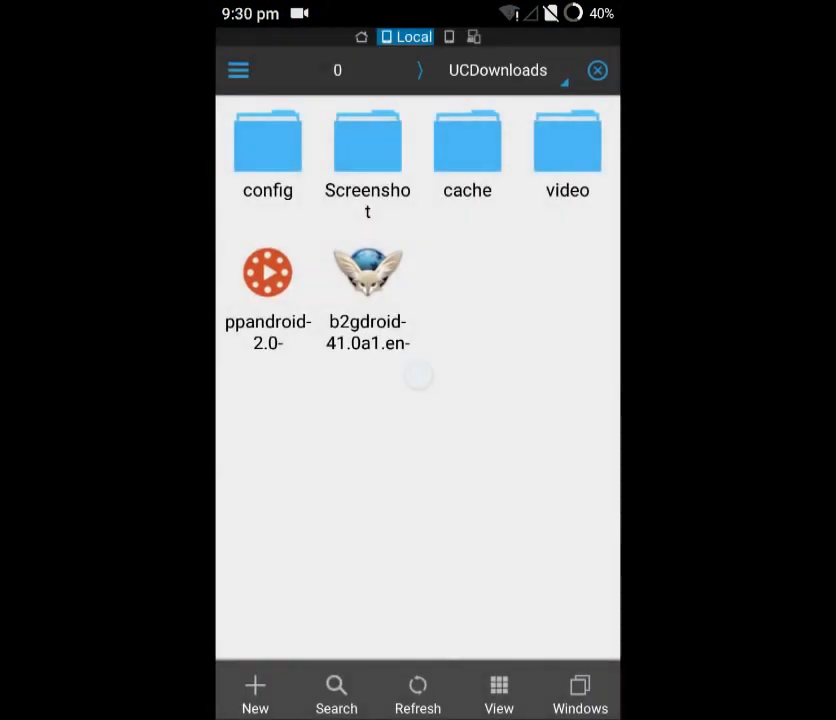
Step: Install the b2gdroid fabrice APK from UCDownloads and dismiss the installer when it reports App installed
{"action": "left_click", "coordinate": [367, 270]}
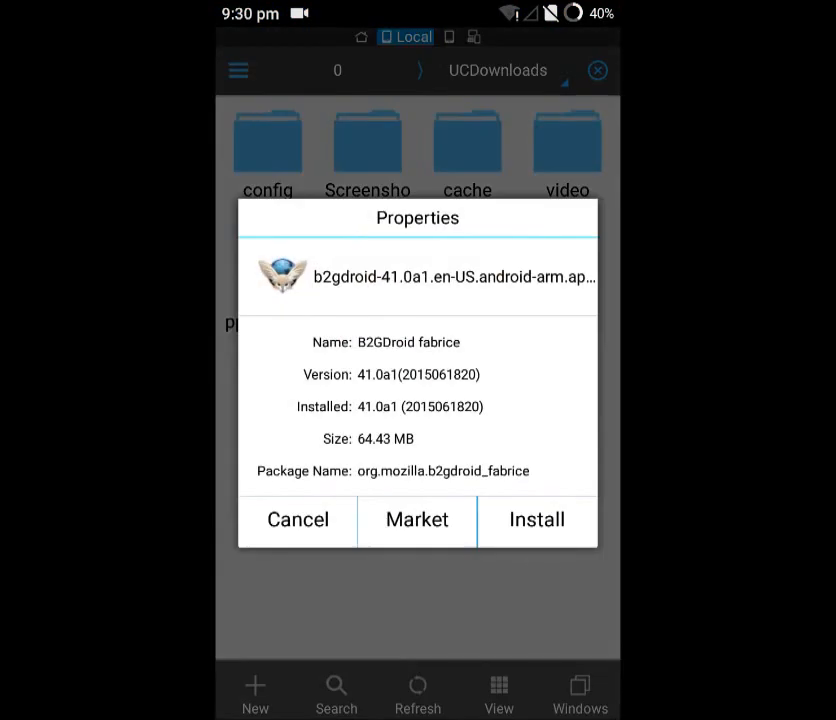
{"action": "left_click", "coordinate": [297, 519]}
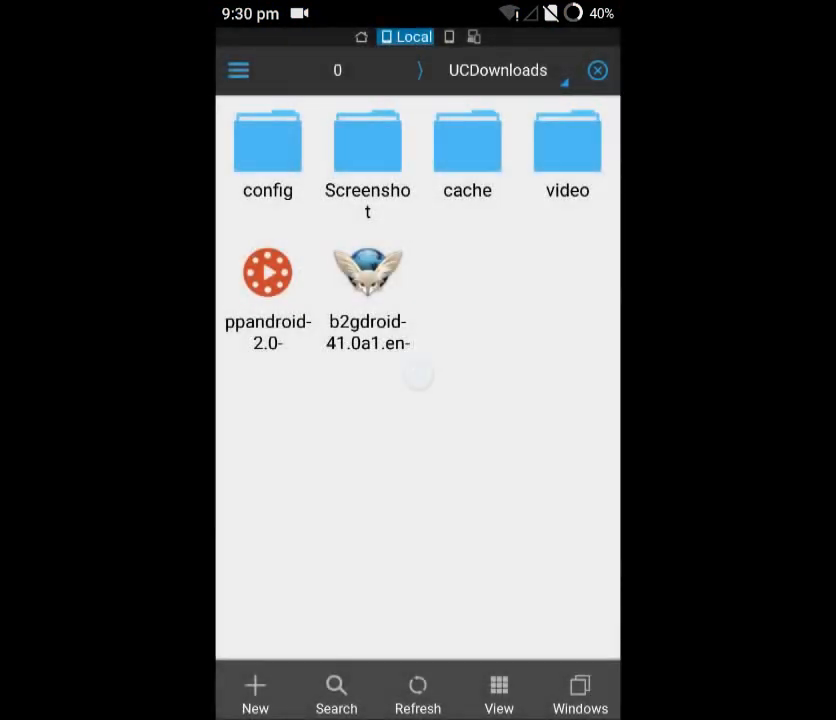
{"action": "left_click", "coordinate": [367, 270]}
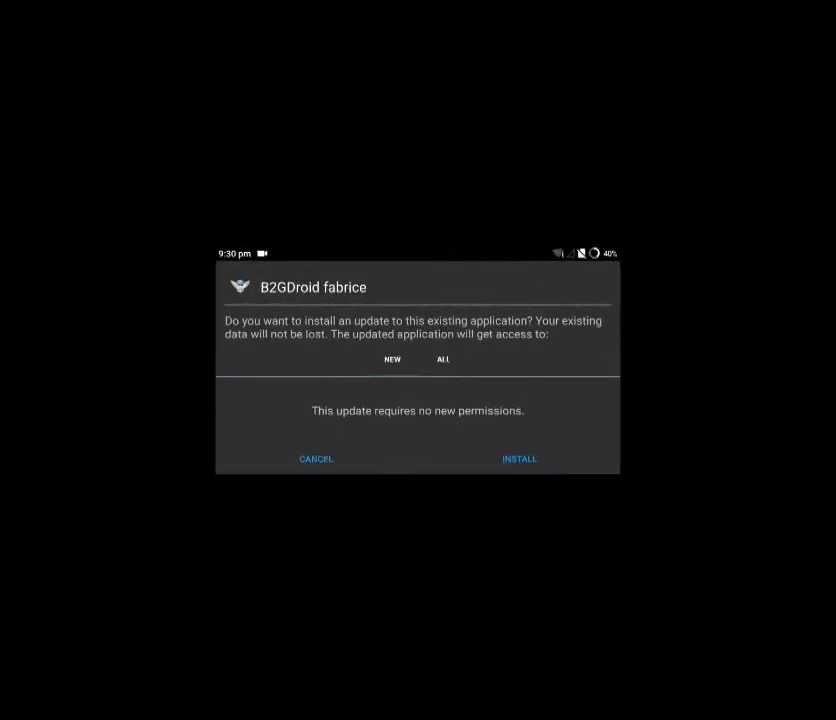
{"action": "left_click", "coordinate": [519, 458]}
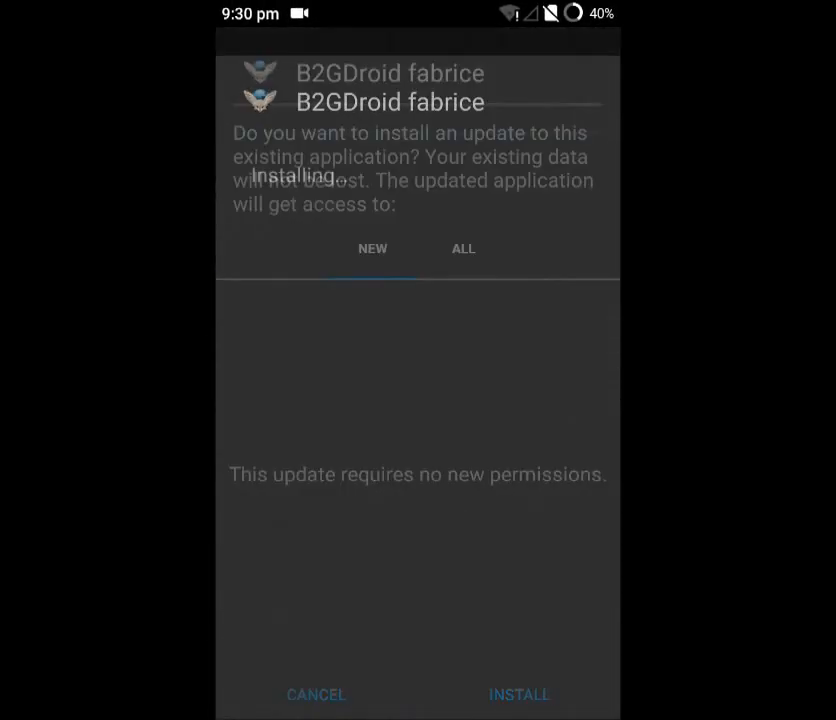
{"action": "left_click", "coordinate": [519, 694]}
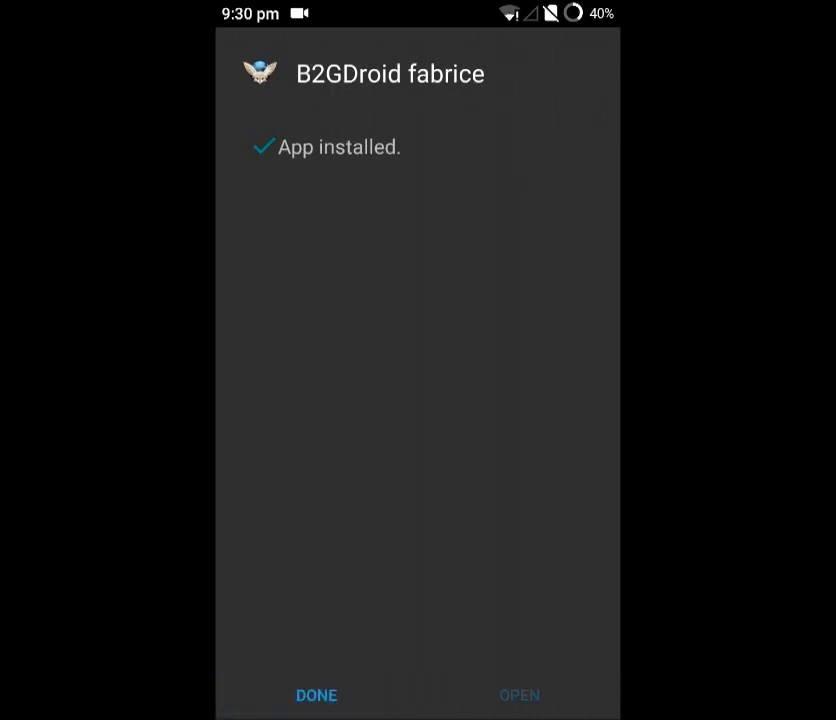
{"action": "left_click", "coordinate": [316, 695]}
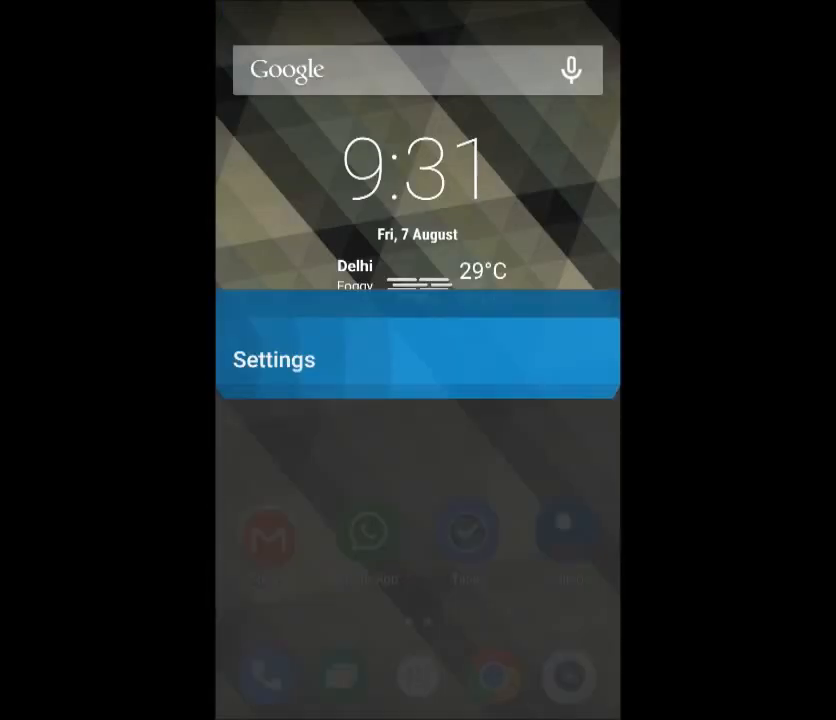
Step: In Settings > Home, select Firefox OS as the default launcher in place of Launcher3
{"action": "left_click", "coordinate": [273, 359]}
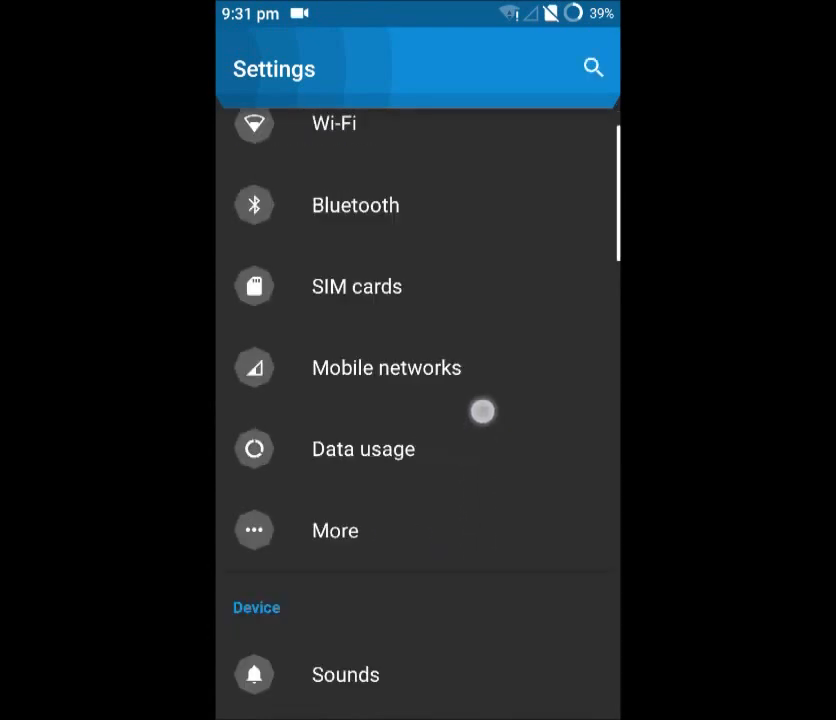
{"action": "scroll", "scroll_direction": "down", "scroll_amount": 3}
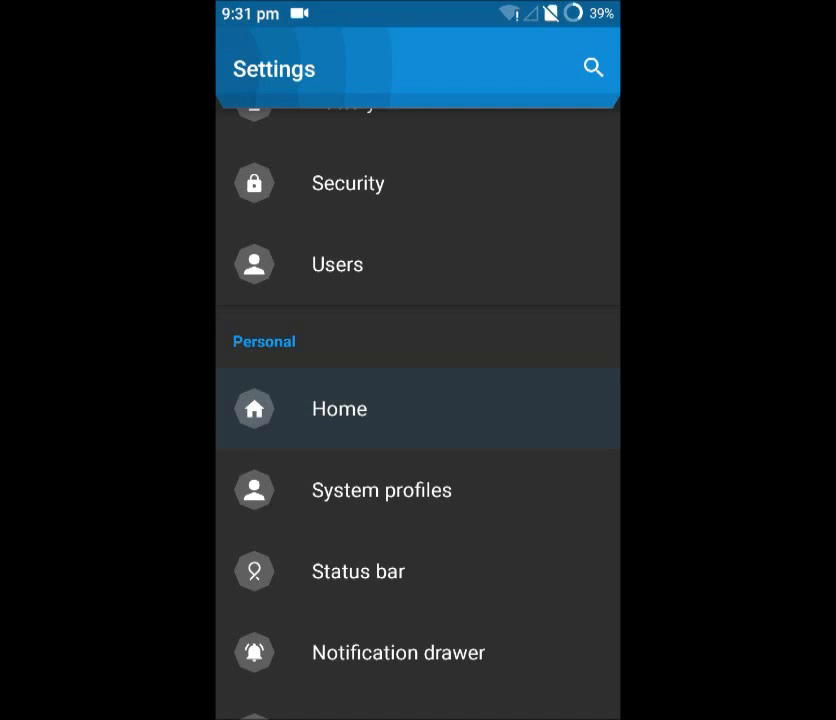
{"action": "left_click", "coordinate": [338, 408]}
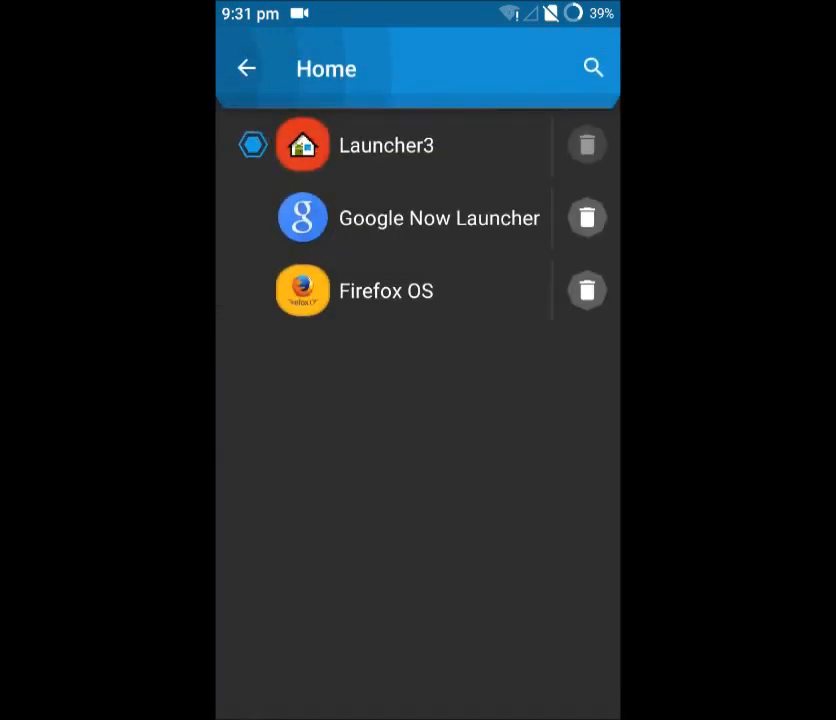
{"action": "left_click", "coordinate": [252, 290]}
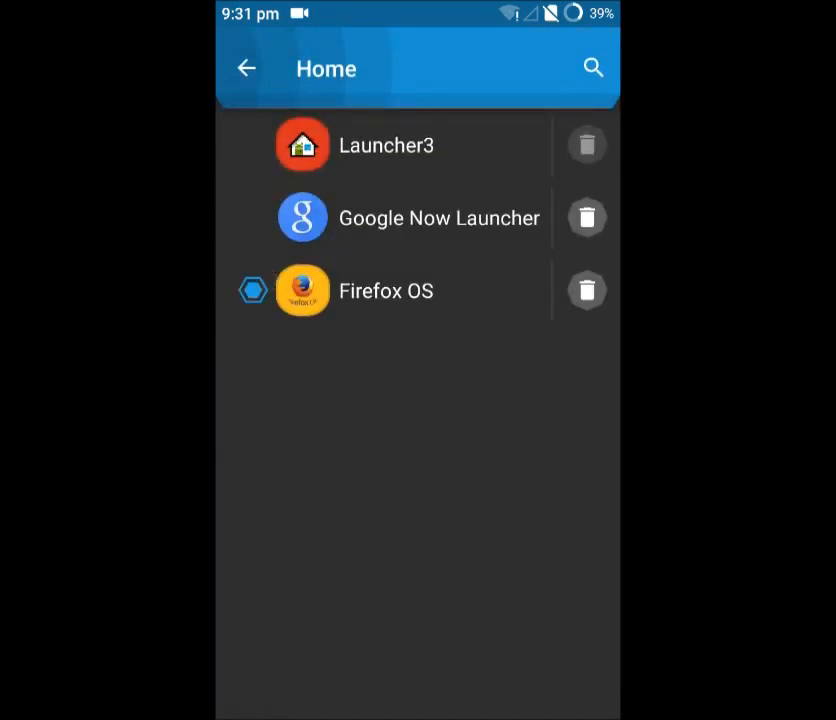
{"action": "left_click", "coordinate": [386, 290]}
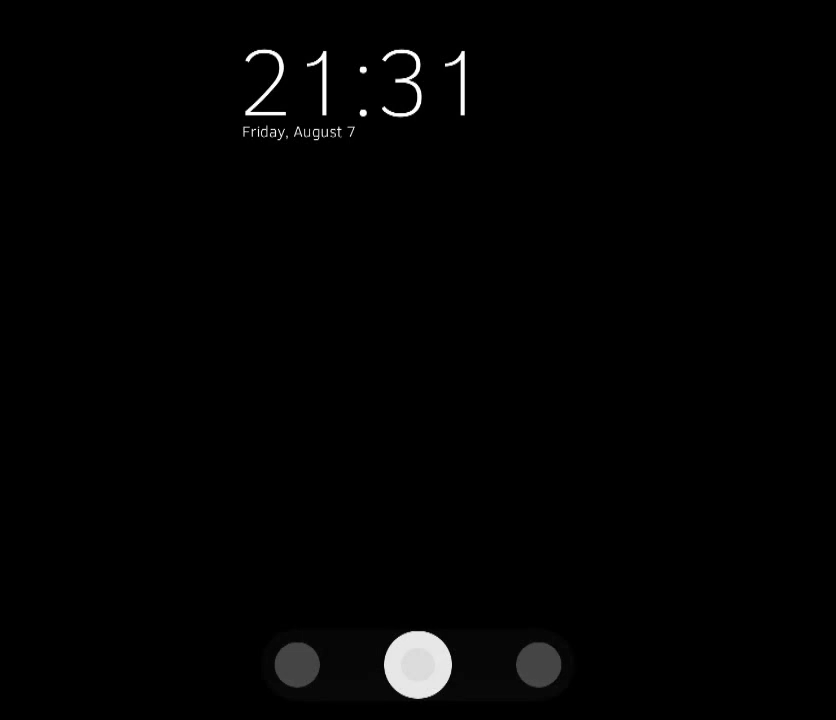
Step: Unlock the Firefox OS lock screen, browse the home app grid, and head into its Settings app
{"action": "left_click", "coordinate": [417, 665]}
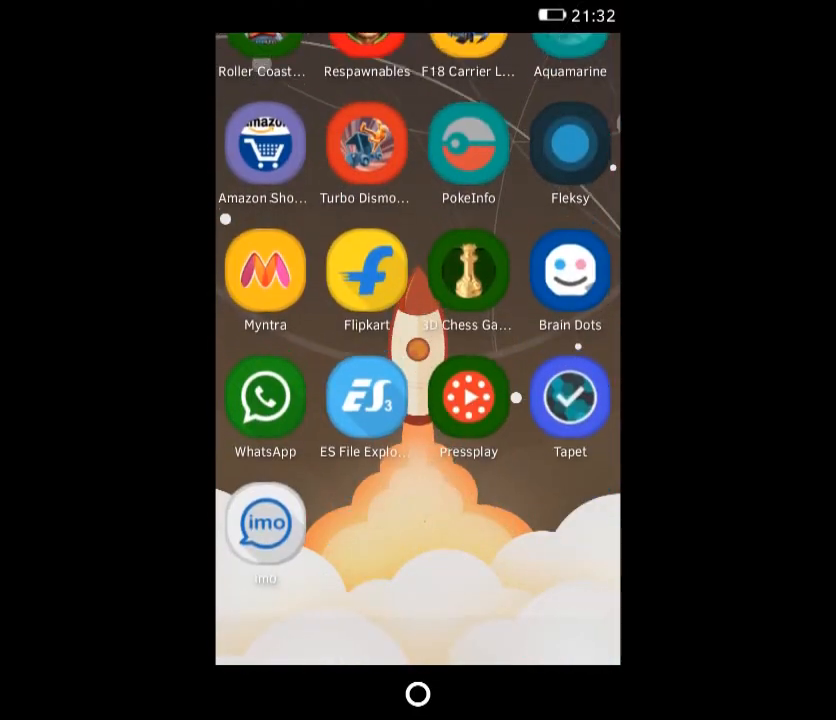
{"action": "scroll", "scroll_direction": "up", "scroll_amount": 3}
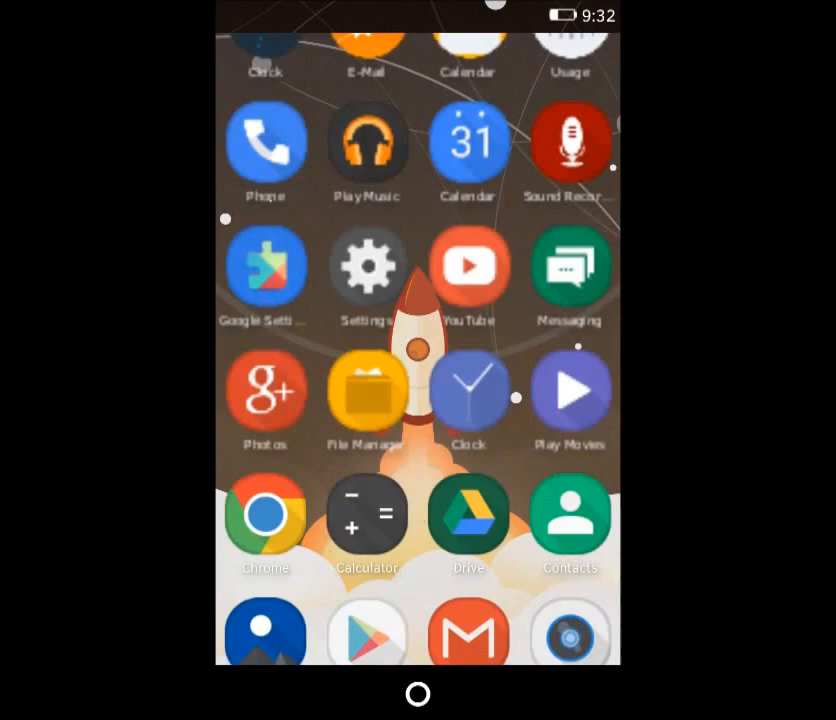
{"action": "scroll", "scroll_direction": "down", "scroll_amount": 3}
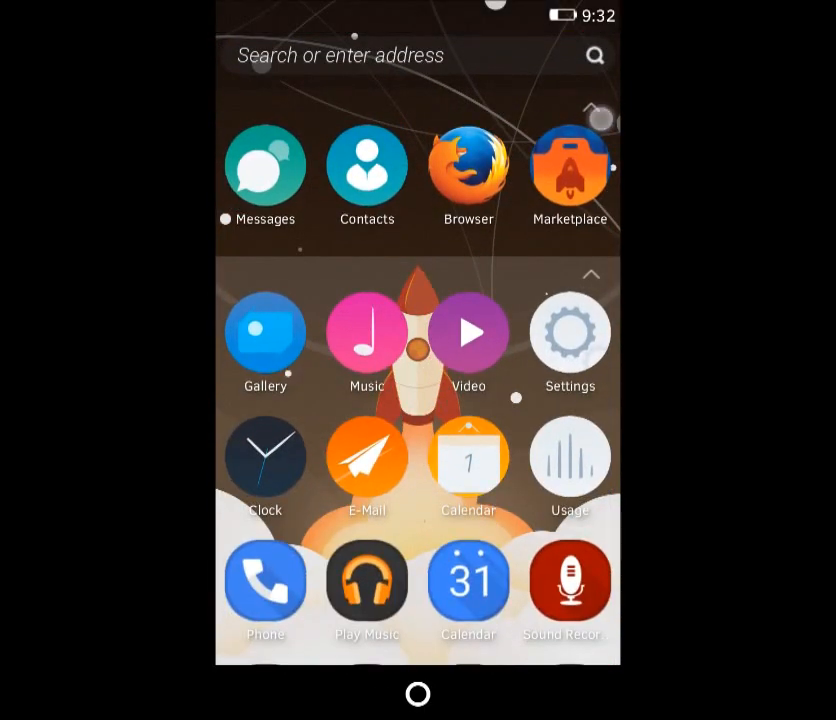
{"action": "scroll", "scroll_direction": "down", "scroll_amount": 3}
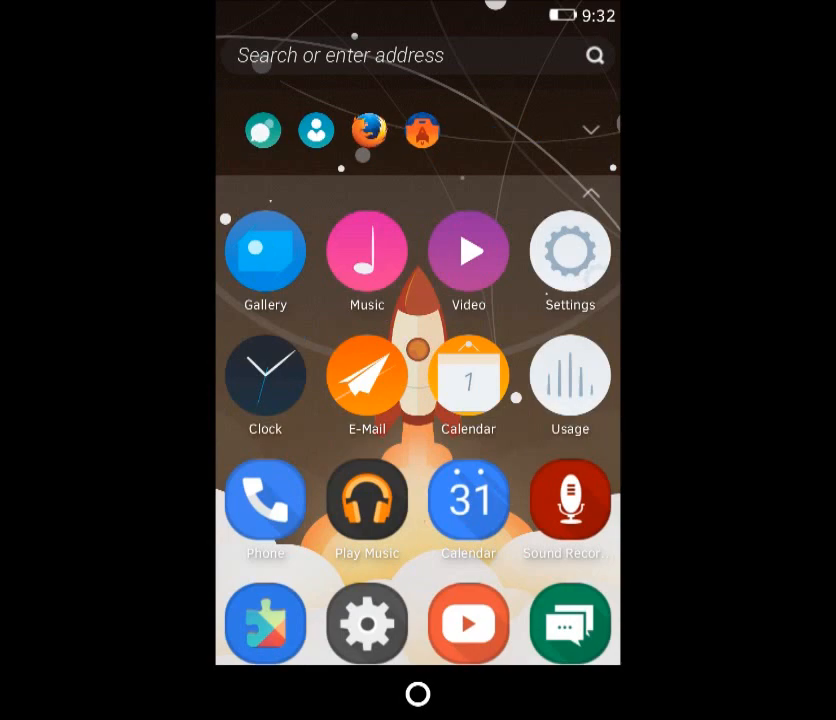
{"action": "left_click", "coordinate": [591, 128]}
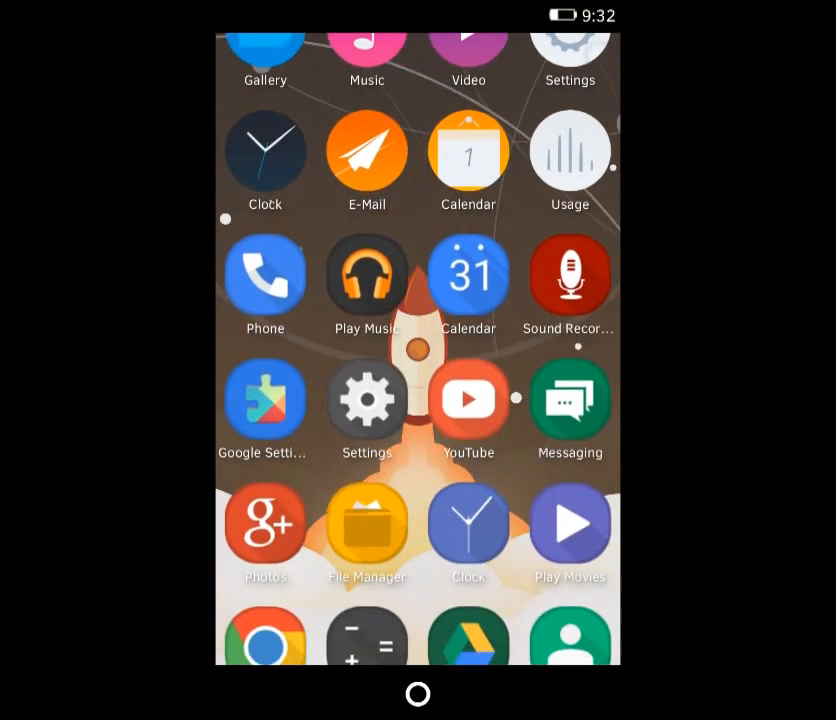
{"action": "scroll", "scroll_direction": "up", "scroll_amount": 3}
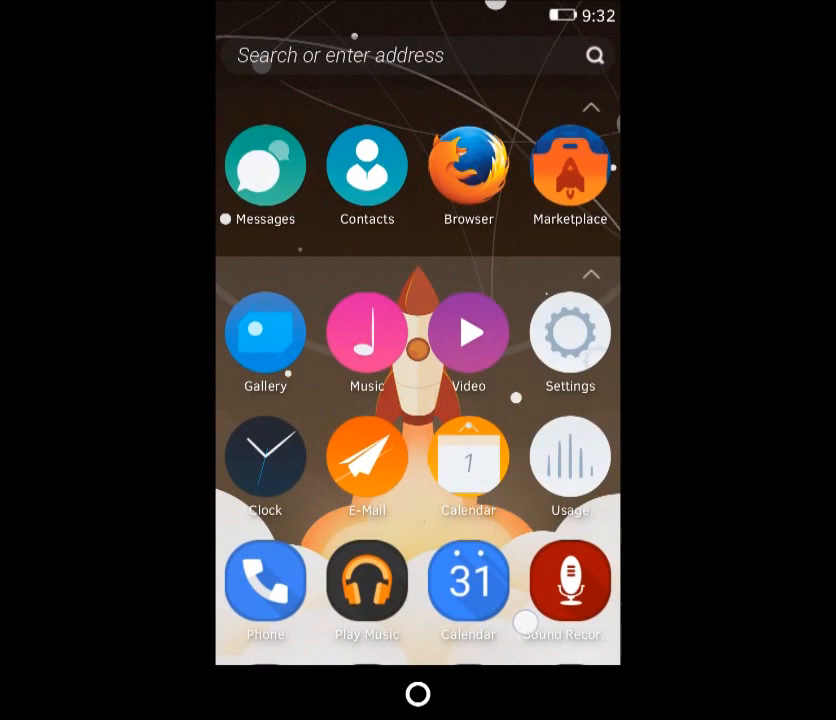
{"action": "scroll", "scroll_direction": "down", "scroll_amount": 3}
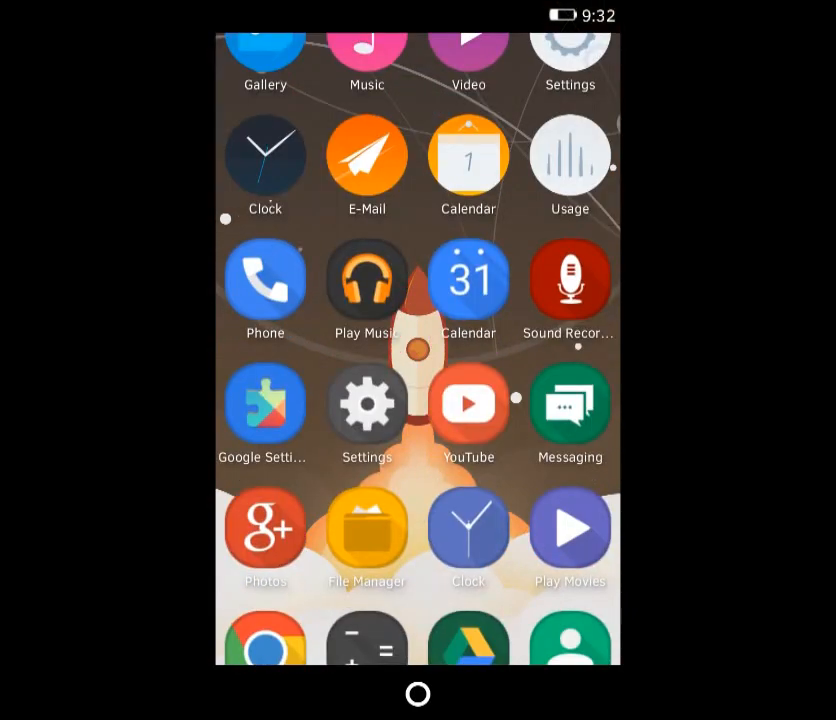
{"action": "scroll", "scroll_direction": "down", "scroll_amount": 3}
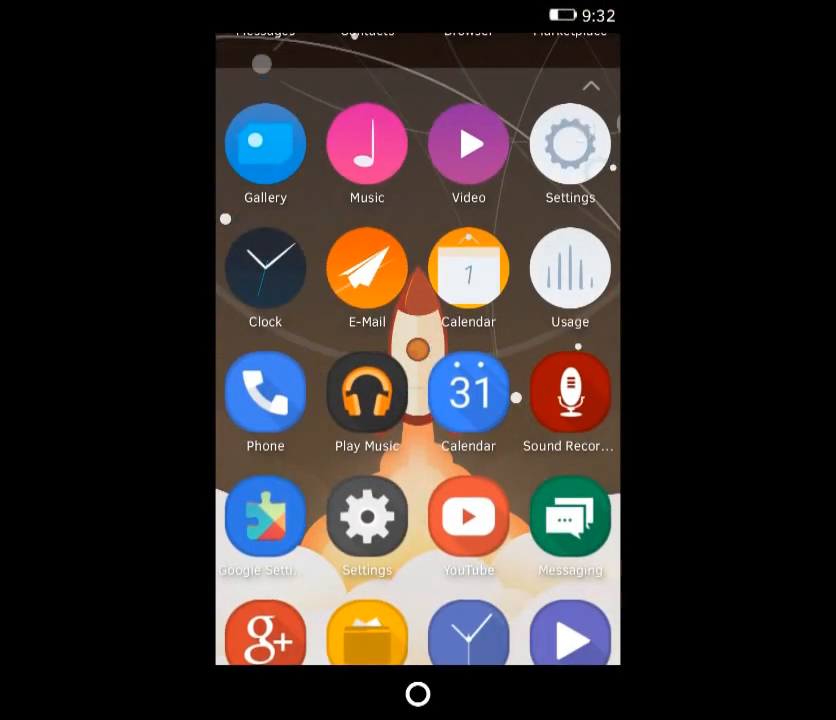
{"action": "left_click", "coordinate": [570, 144]}
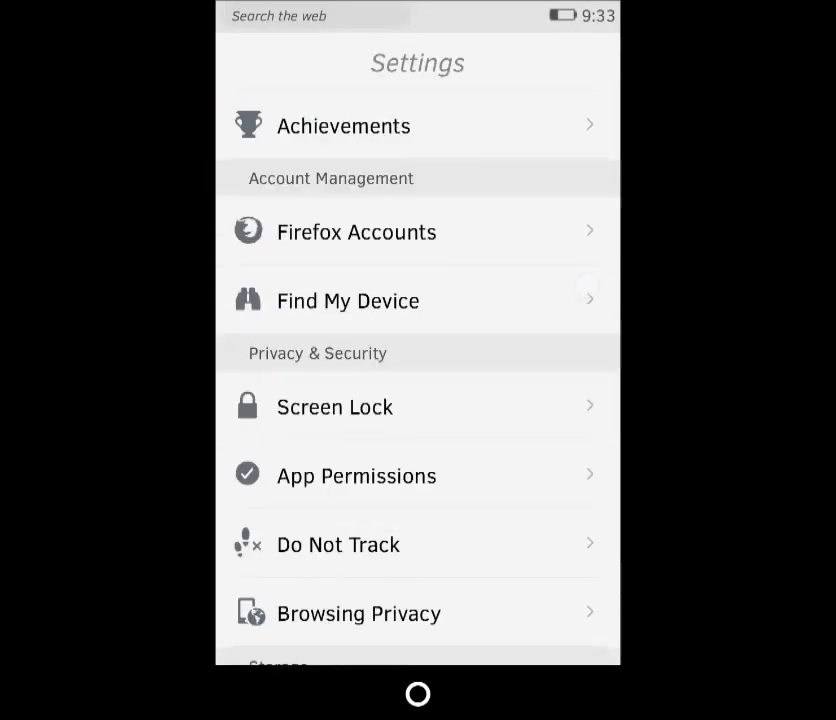
{"action": "scroll", "scroll_direction": "down", "scroll_amount": 3}
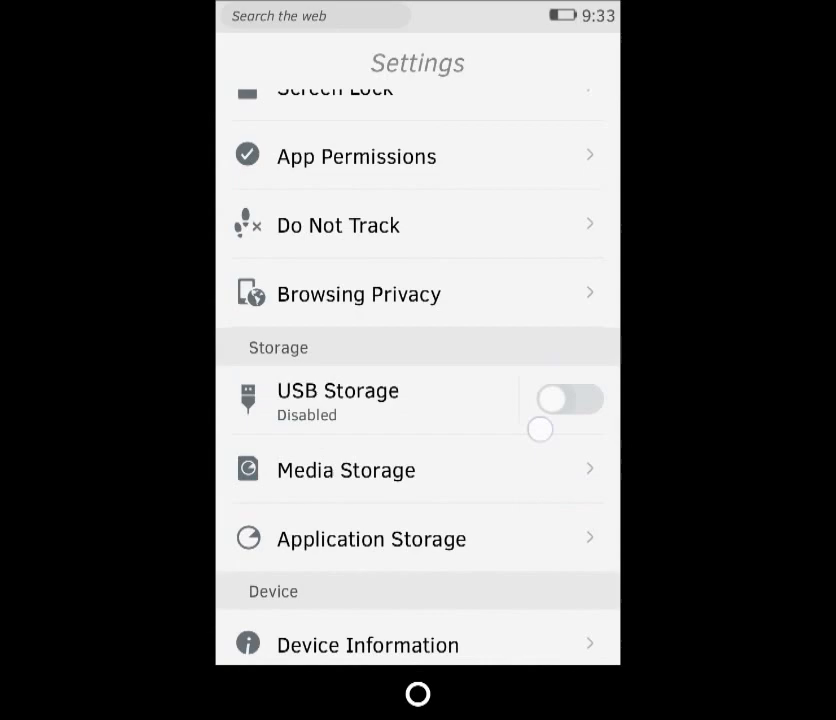
{"action": "scroll", "scroll_direction": "up", "scroll_amount": 3}
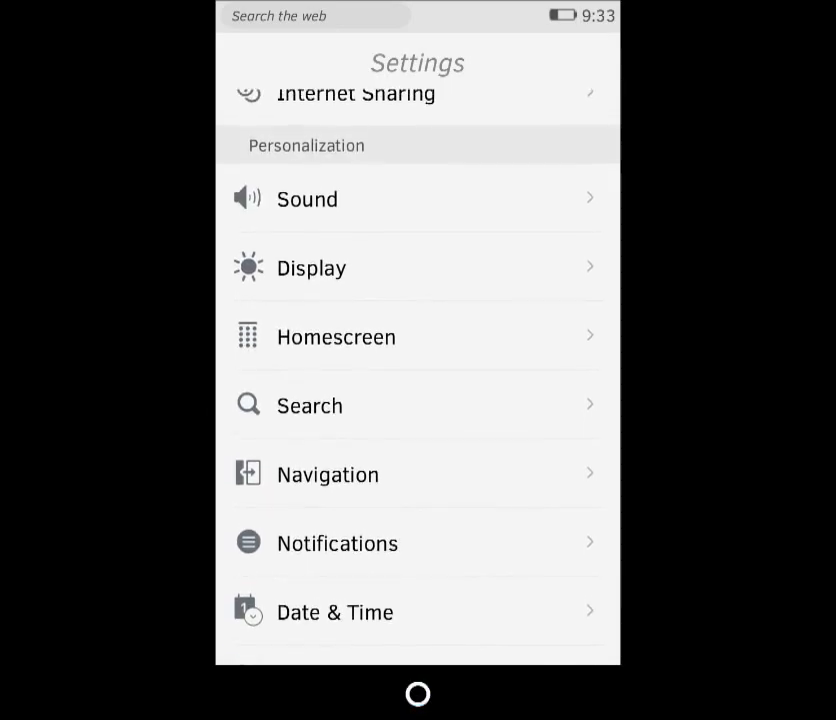
{"action": "left_click", "coordinate": [417, 694]}
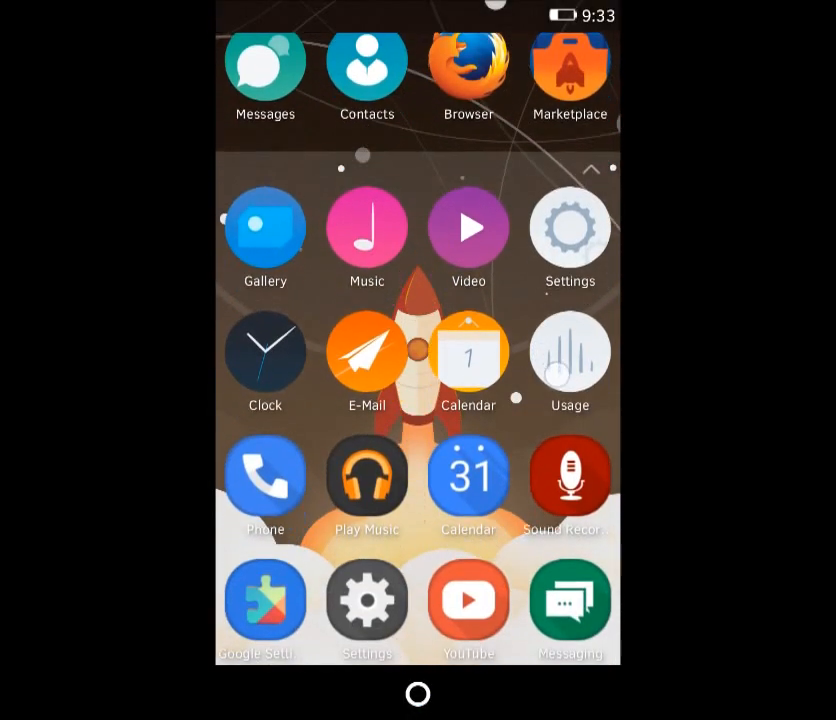
{"action": "scroll", "scroll_direction": "down", "scroll_amount": 3}
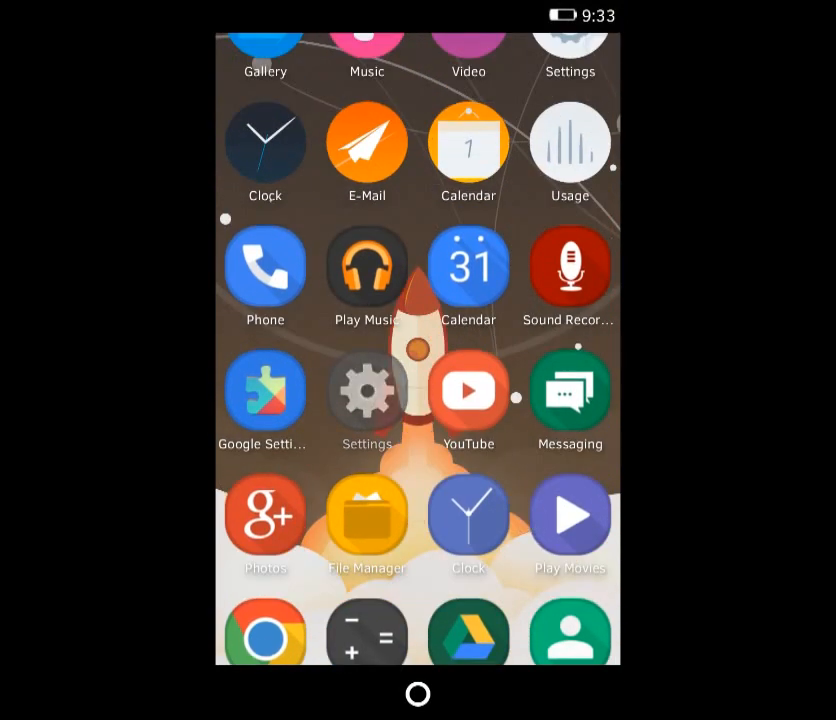
{"action": "left_click", "coordinate": [366, 390]}
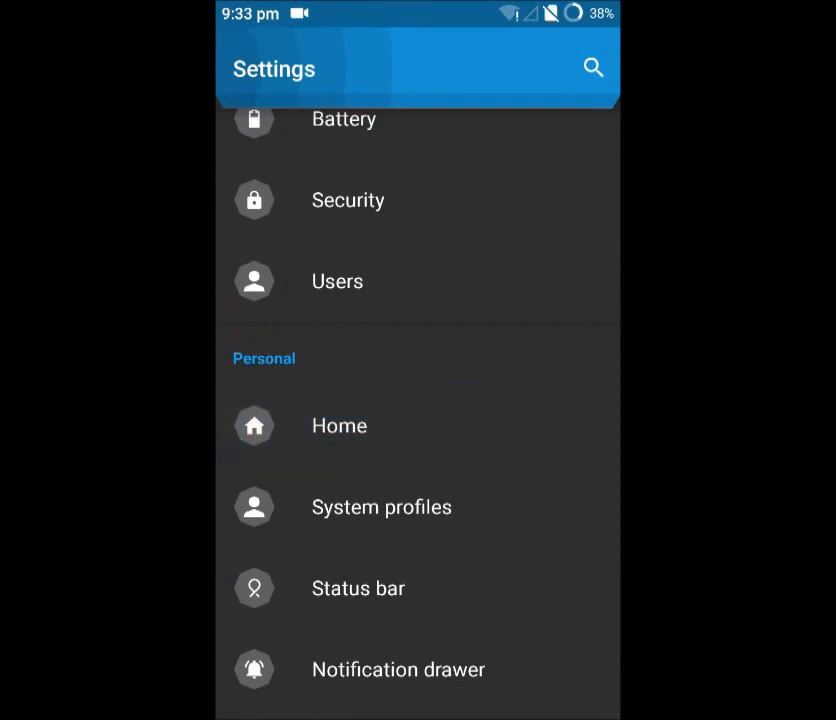
Step: In Settings > Home, switch the default back to Launcher3 and bring up the stock app drawer
{"action": "left_click", "coordinate": [339, 425]}
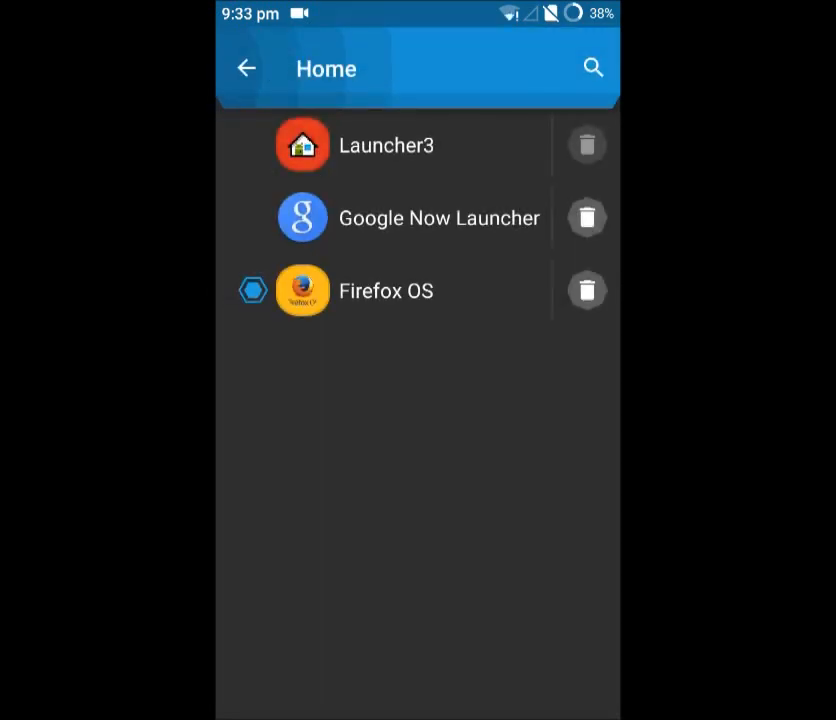
{"action": "left_click", "coordinate": [302, 145]}
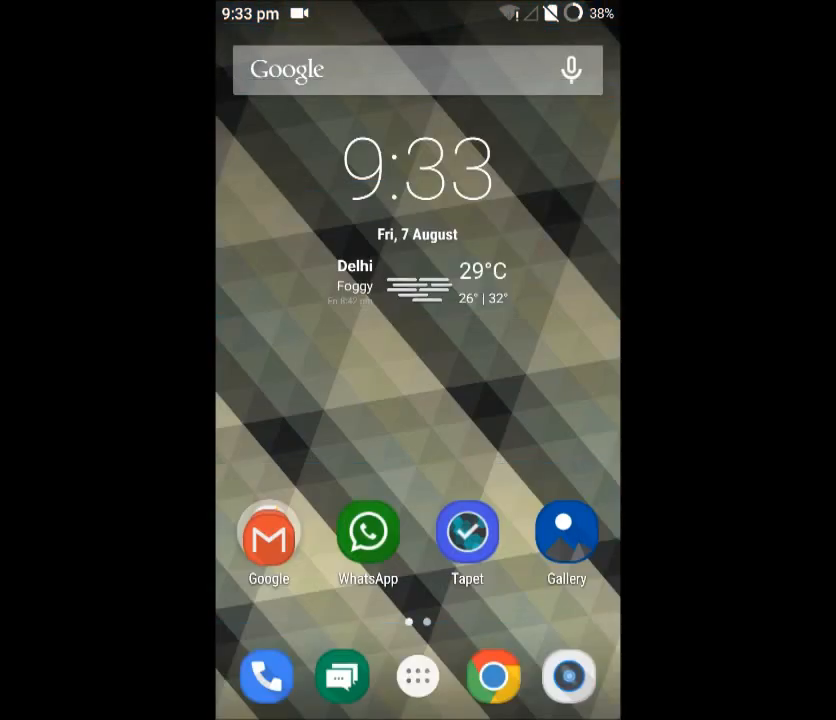
{"action": "scroll", "scroll_direction": "left", "scroll_amount": 3}
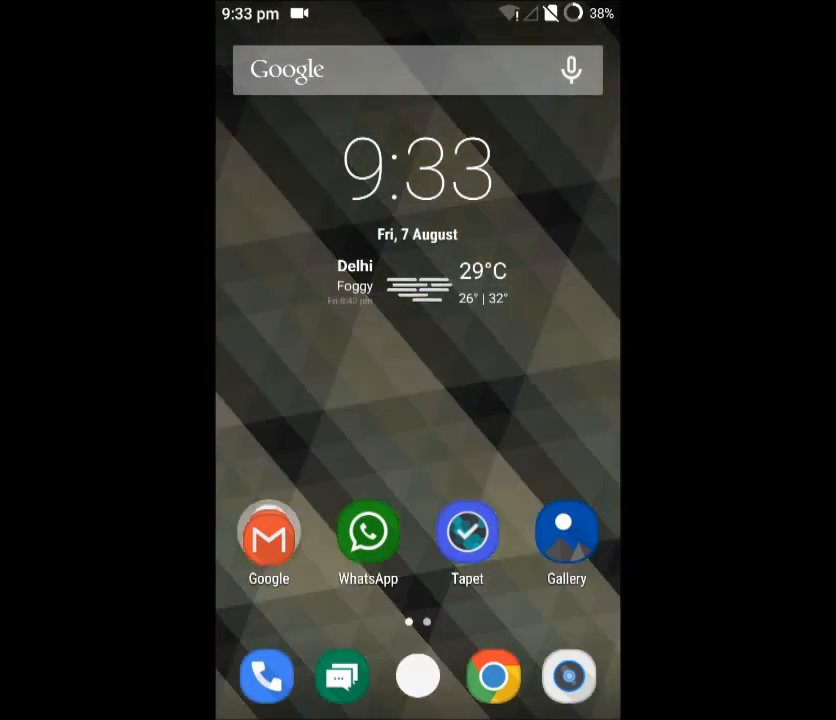
{"action": "left_click", "coordinate": [417, 676]}
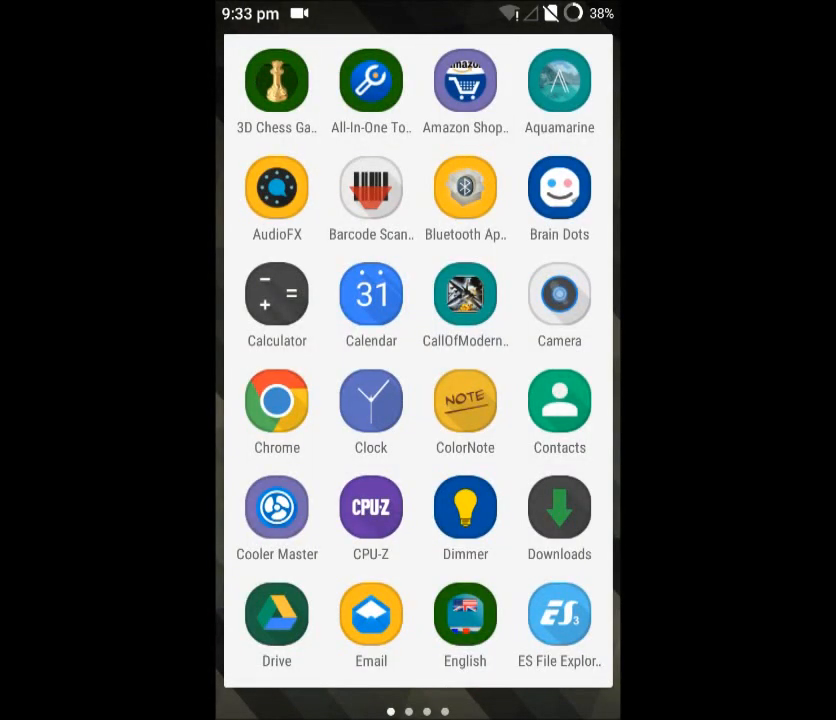